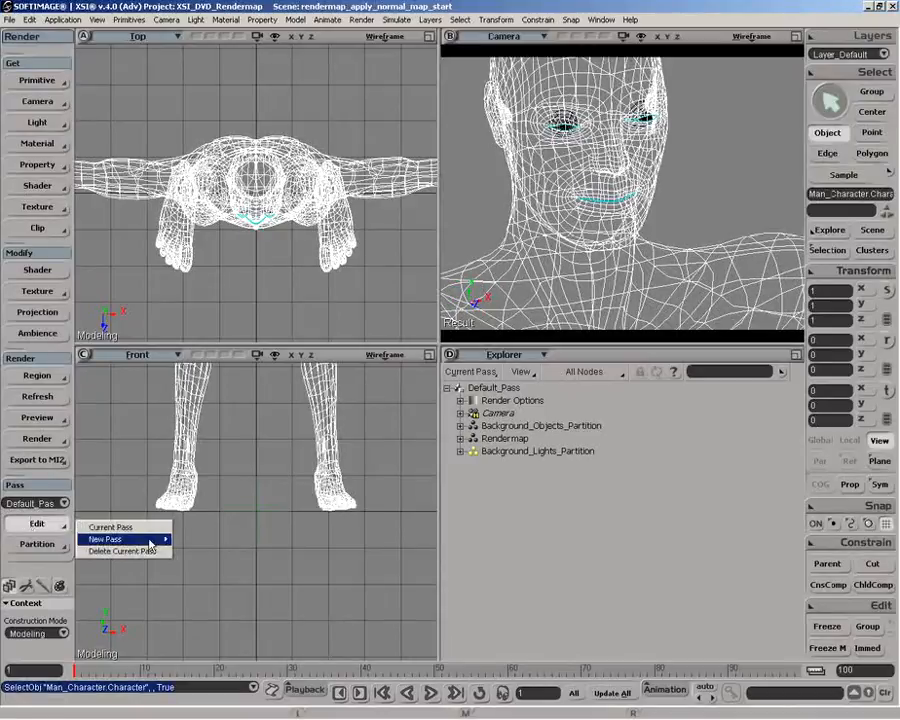
# Bring up Material5's Render Tree with its Phong, bump map and vector state nodes
pyautogui.click(104, 540)
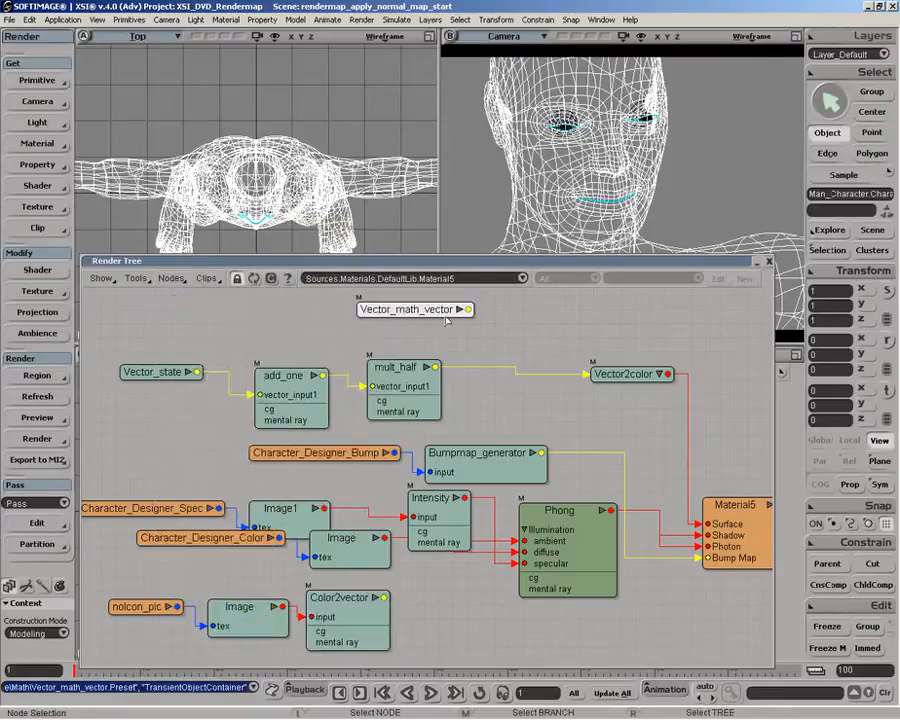
# Place a Vector_math_vector node in the network and choose its vector operation
pyautogui.moveTo(416, 308); pyautogui.dragTo(470, 614)
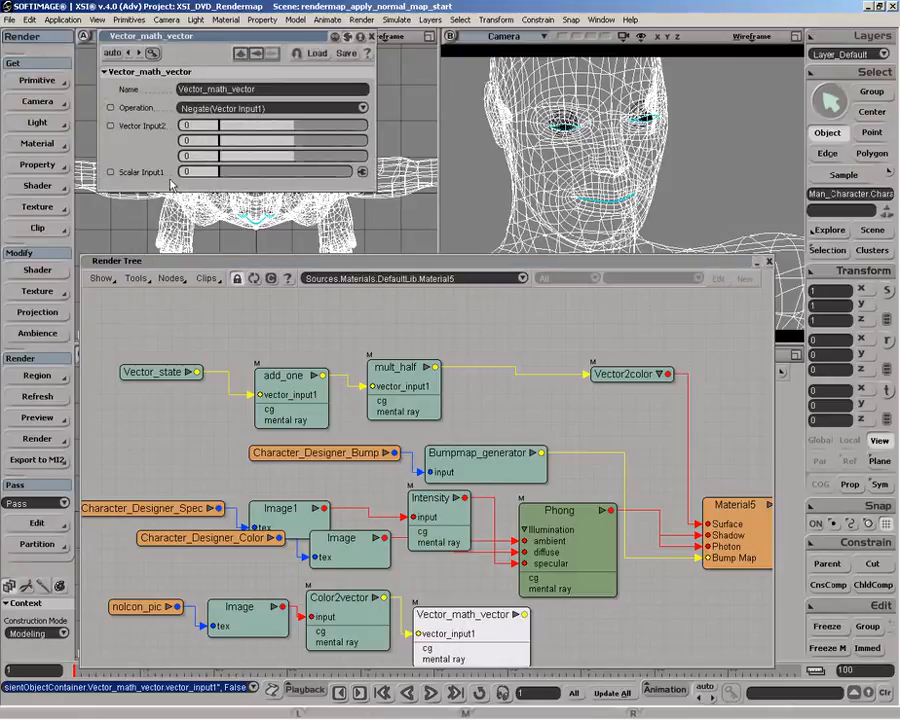
pyautogui.moveTo(170, 188)
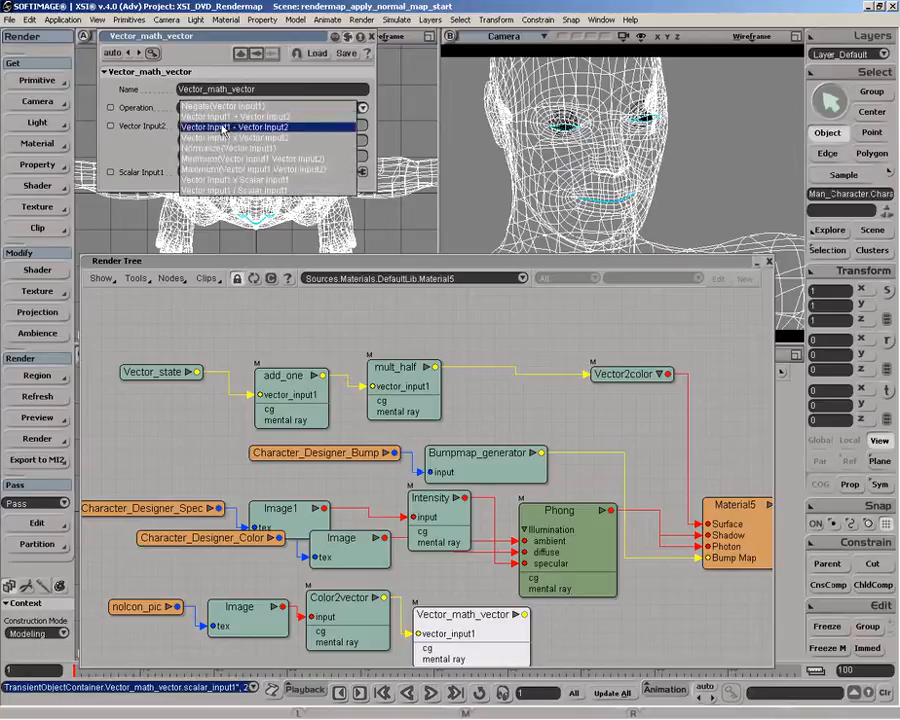
pyautogui.click(260, 188)
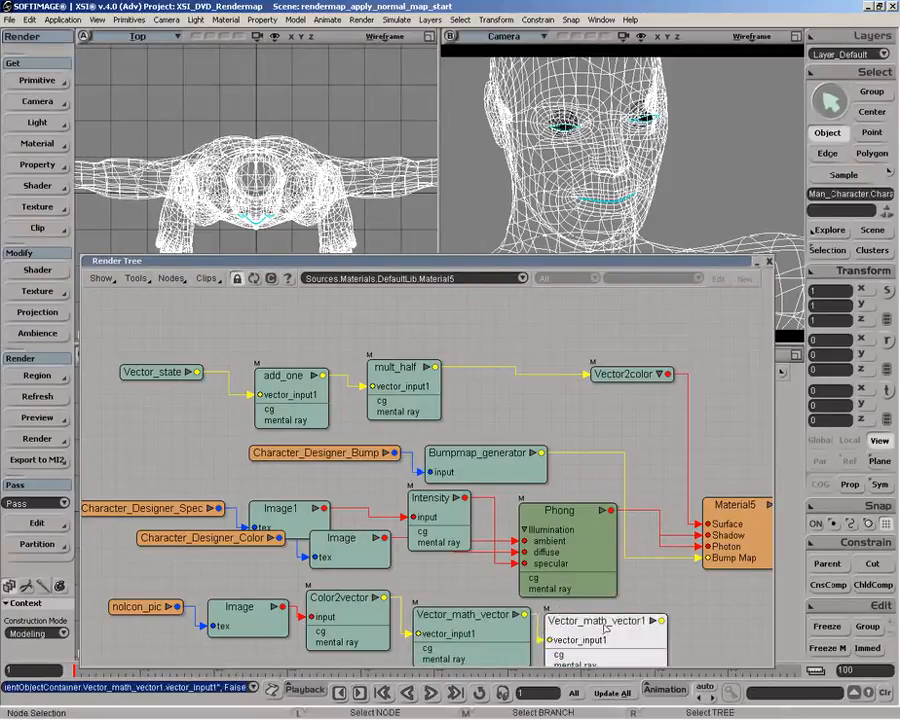
# Give Vector_math_vector1 its vector operation, then select the image node feeding ColorVector
pyautogui.doubleClick(600, 620)
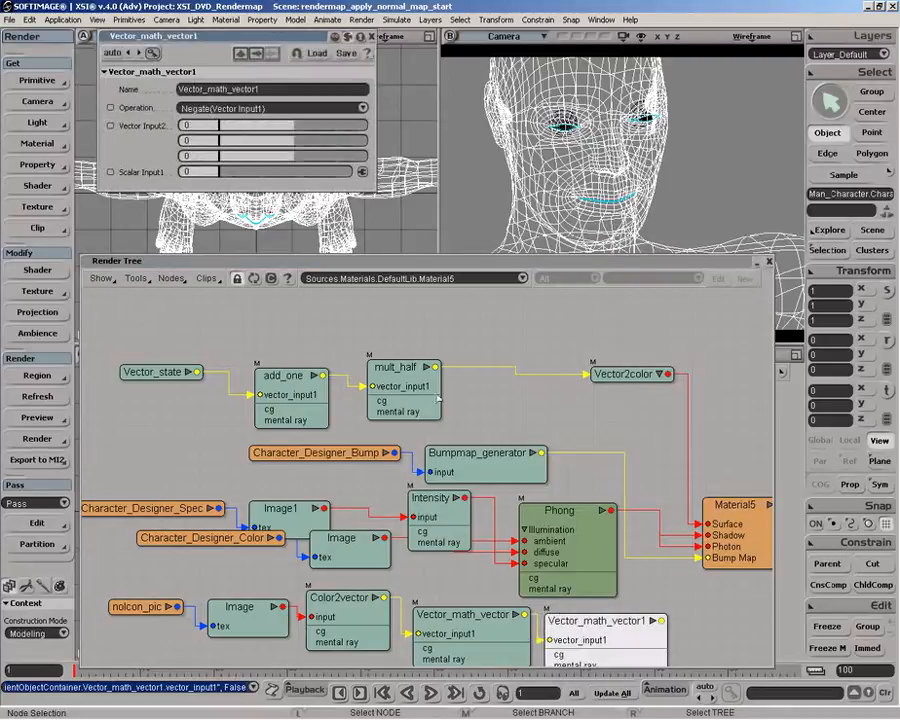
pyautogui.click(270, 108)
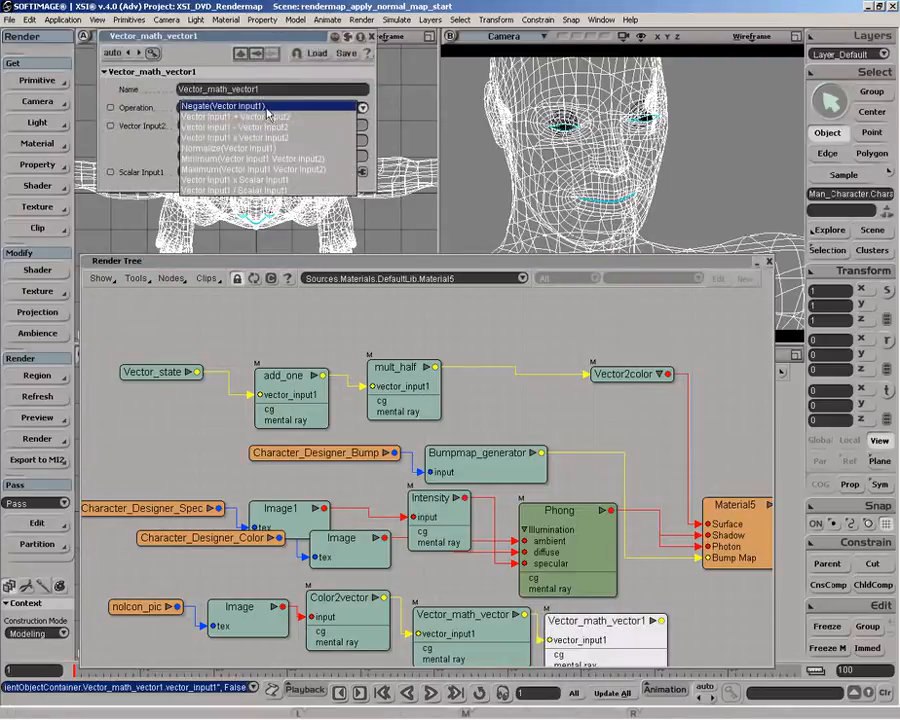
pyautogui.click(232, 126)
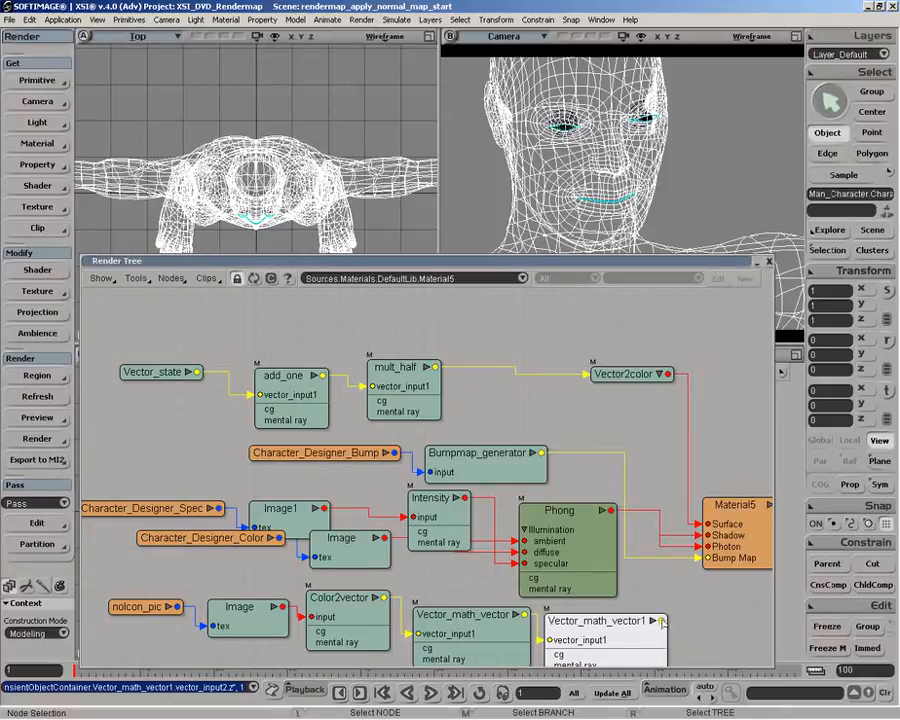
pyautogui.click(710, 524)
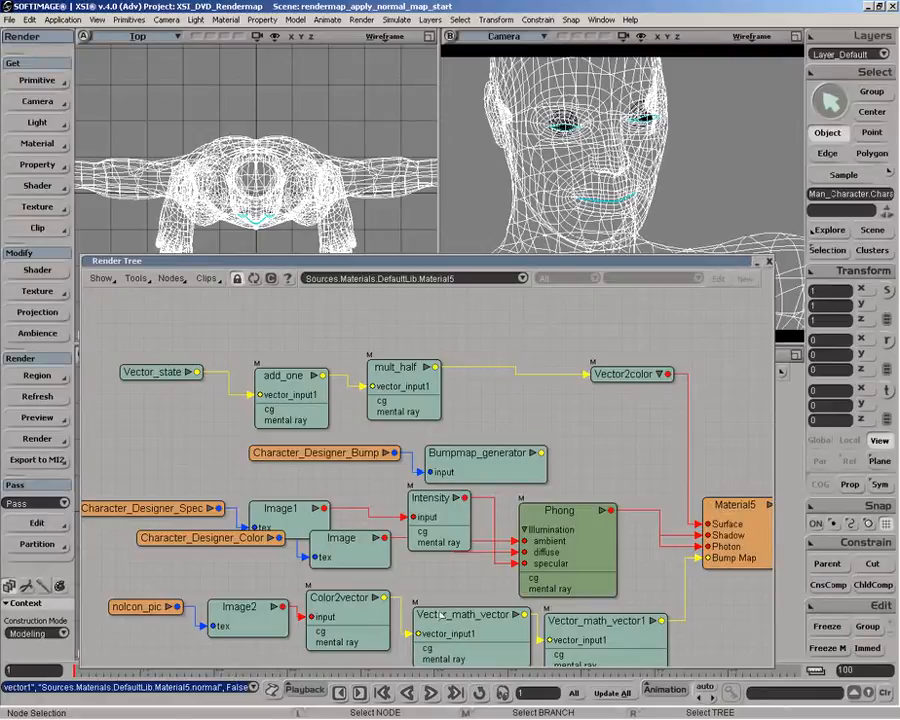
# Switch Image2 to the RenderMap normal_with_bump clip instead of the icon picture
pyautogui.doubleClick(238, 608)
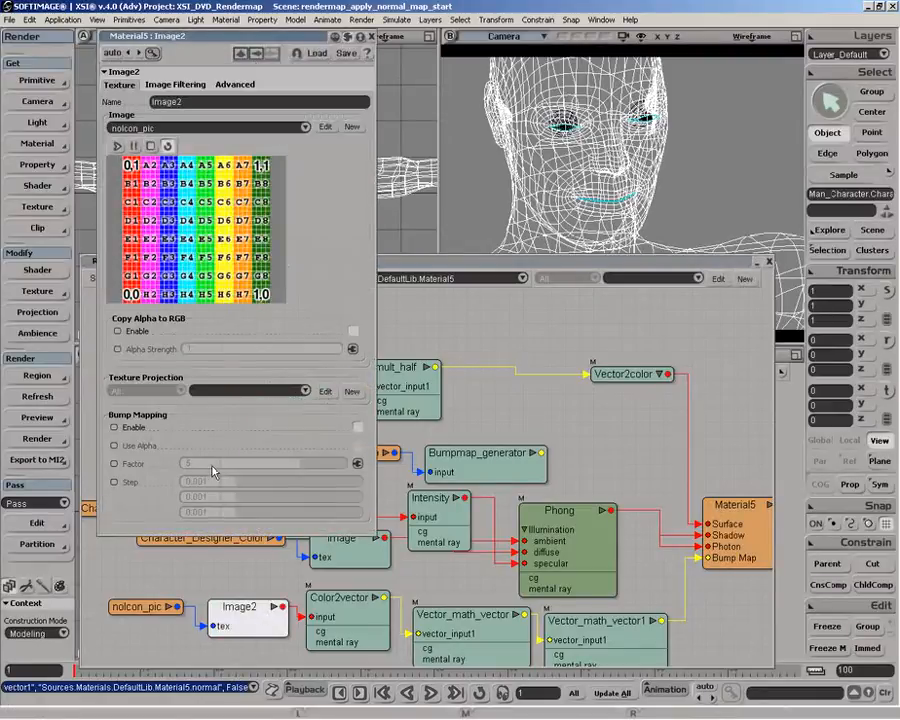
pyautogui.click(304, 128)
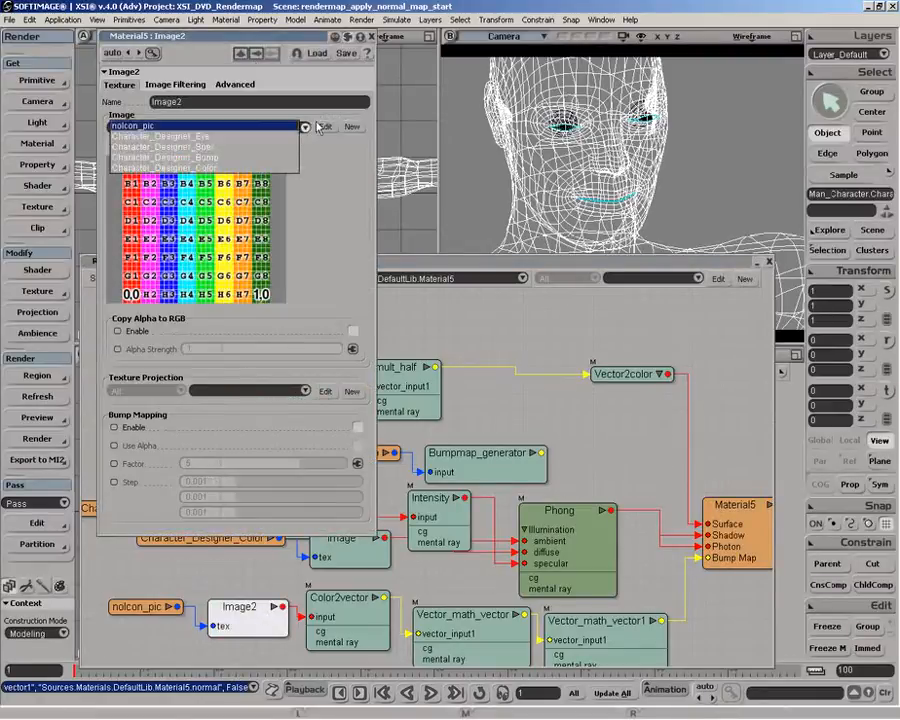
pyautogui.click(352, 126)
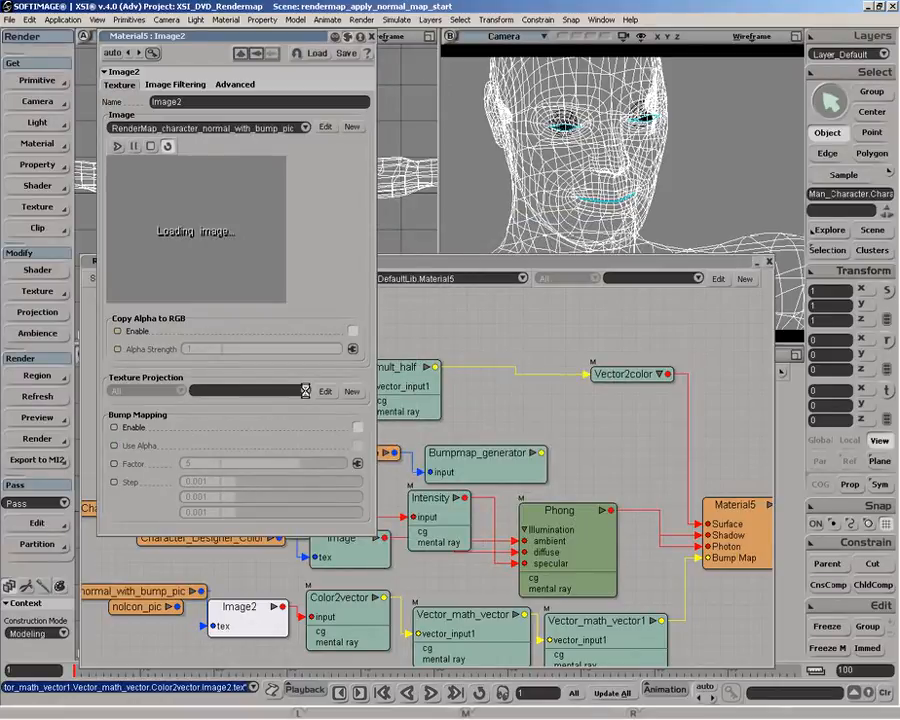
pyautogui.click(240, 390)
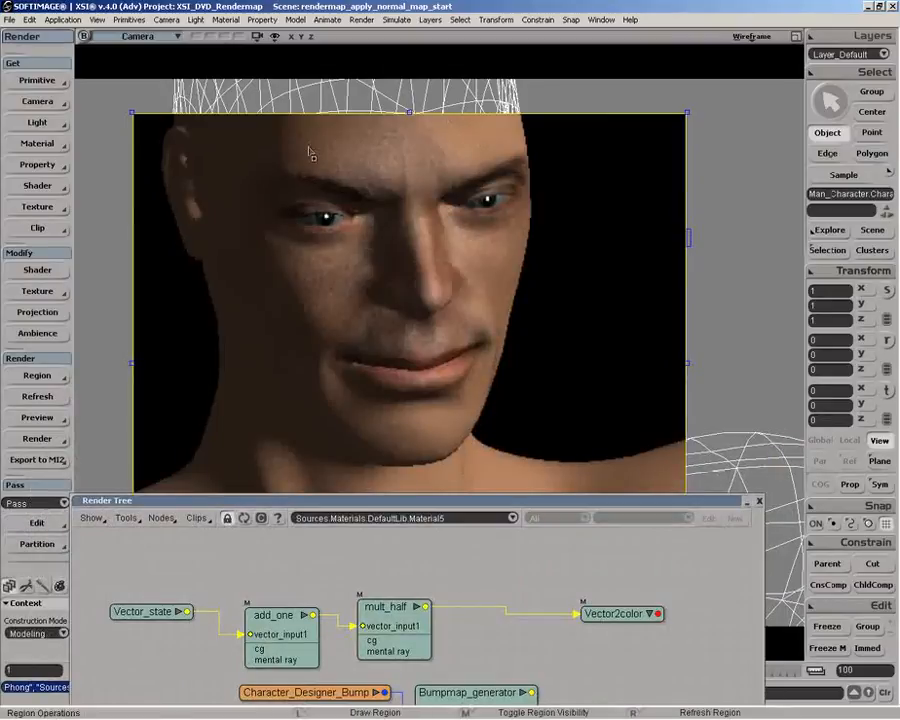
pyautogui.moveTo(402, 400)
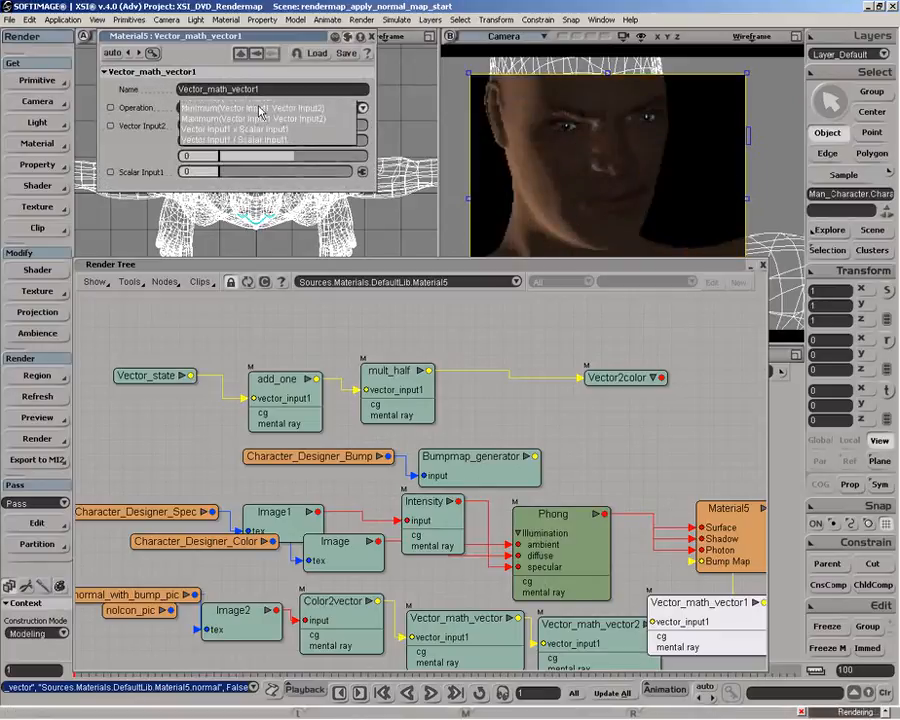
# Pick a different vector operation for Vector_math_vector1 while previewing the face render
pyautogui.click(250, 128)
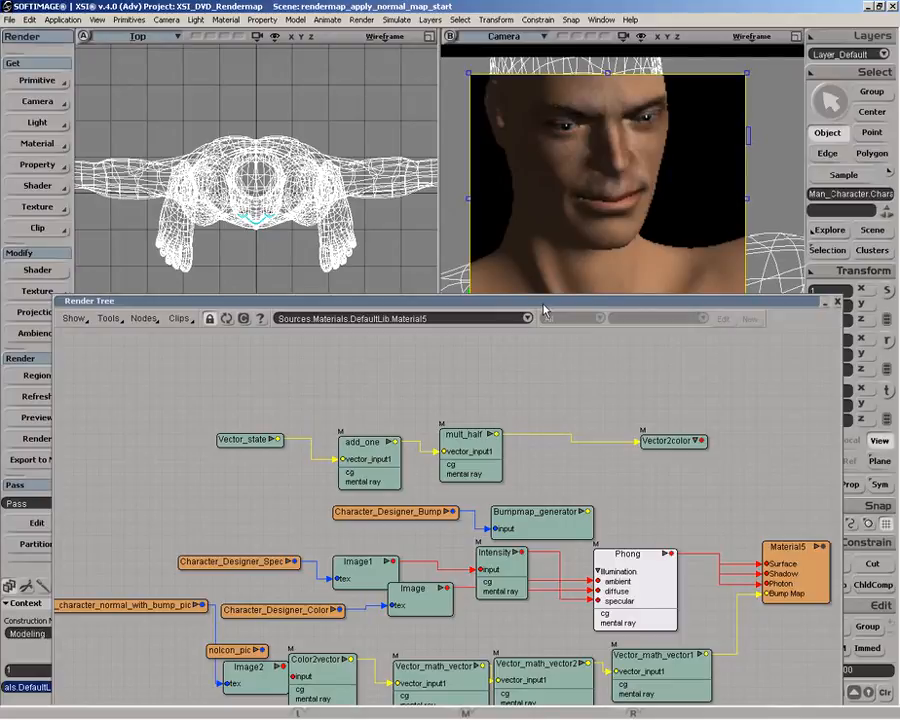
pyautogui.moveTo(556, 432)
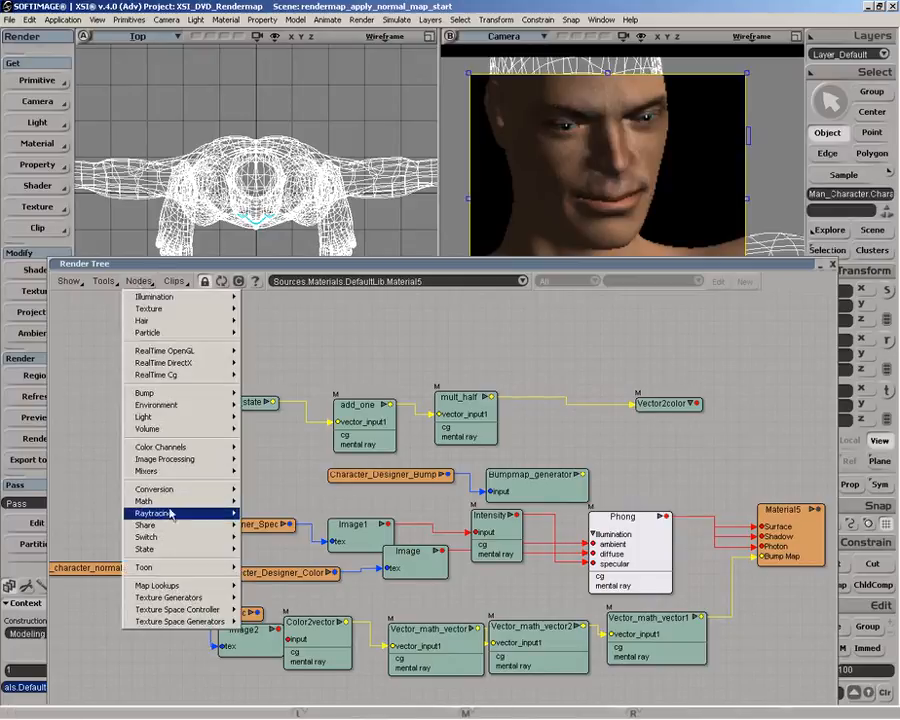
pyautogui.moveTo(146, 536)
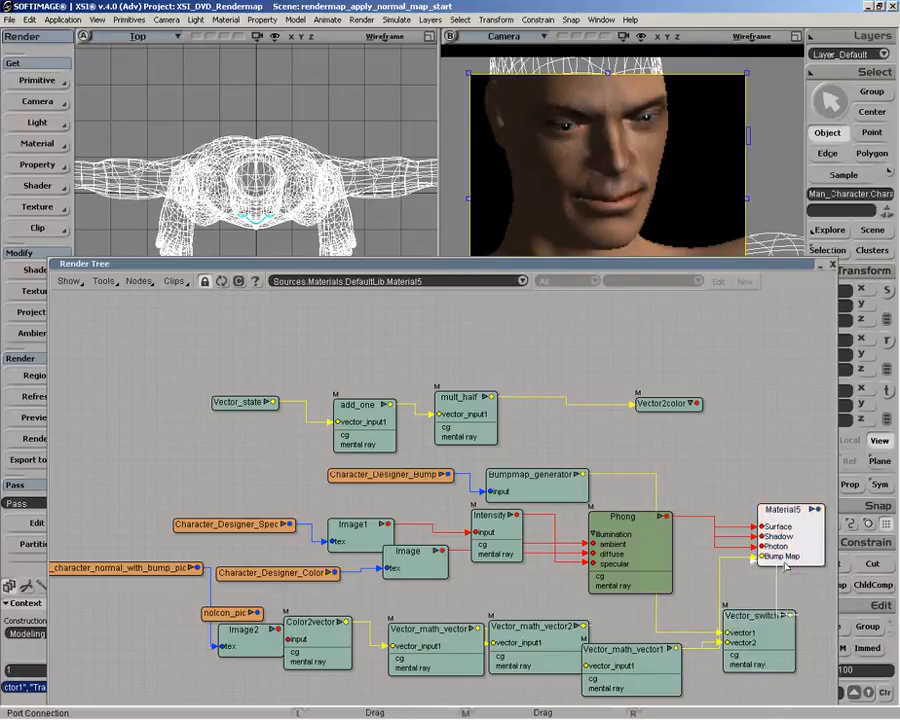
# Bring up the new Vector_switch node's settings, wired toward Material5's Bump Map
pyautogui.click(784, 556)
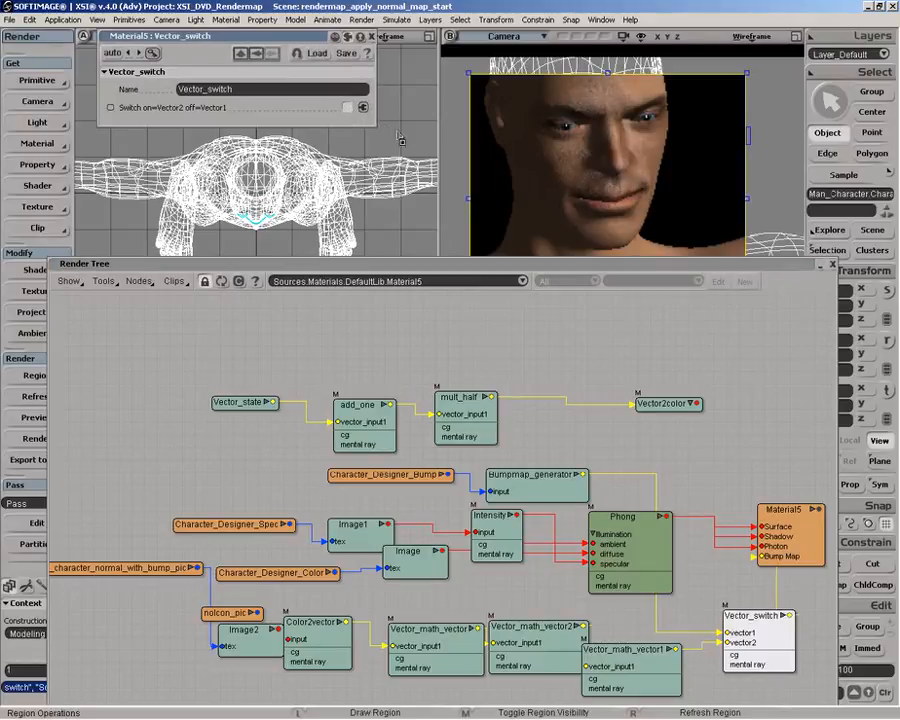
# Adjust the Vector_switch input so the bumpmap_generator routes into it
pyautogui.click(348, 108)
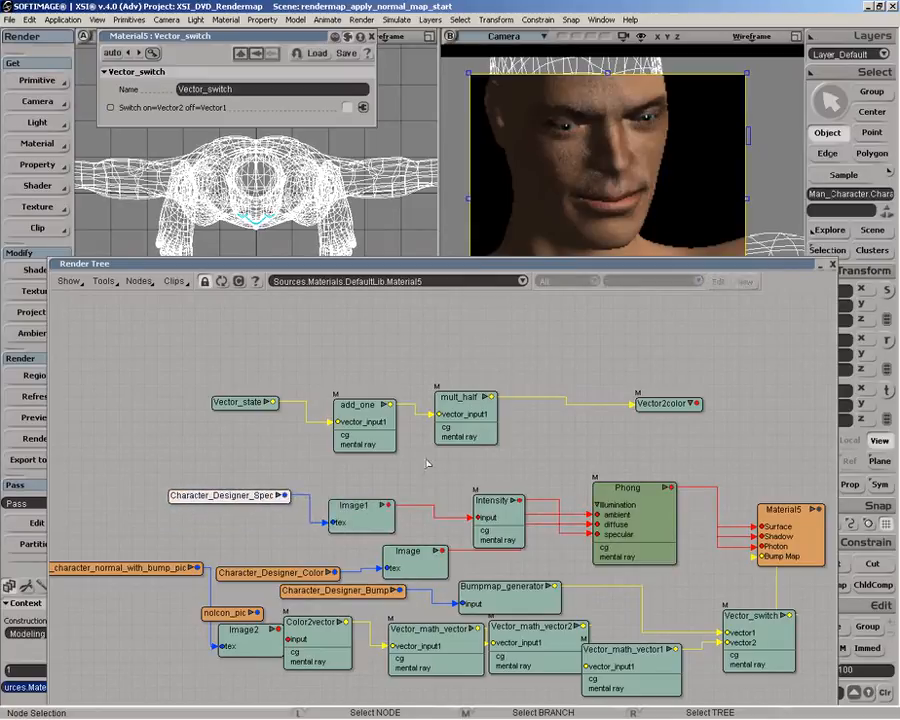
# Add a Boolean_switch between Phong and Vector2color feeding Material5's Surface, toggling it to test both previews
pyautogui.click(140, 280)
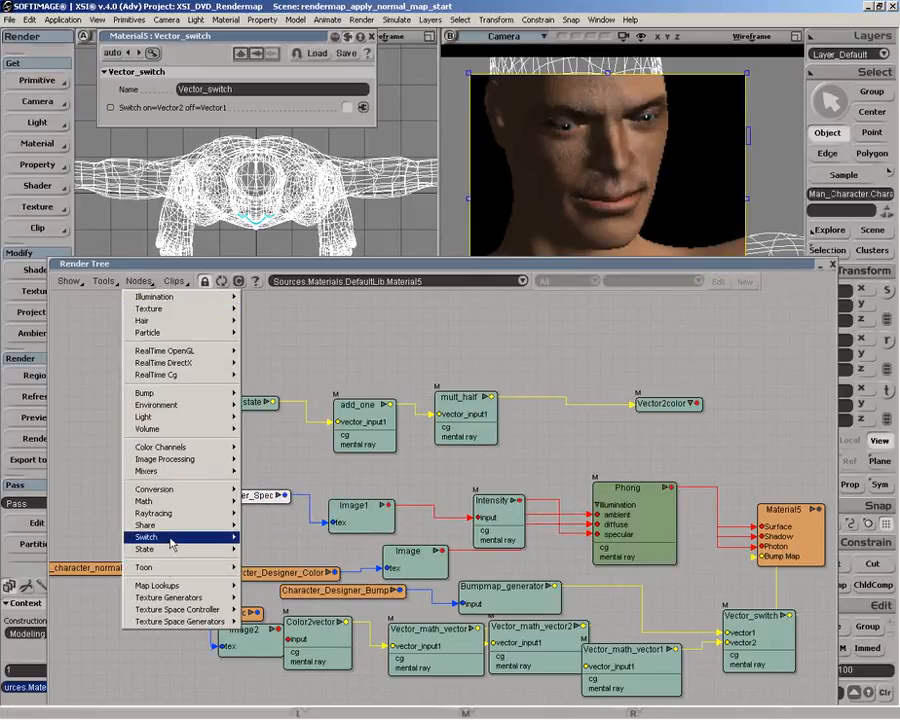
pyautogui.click(144, 536)
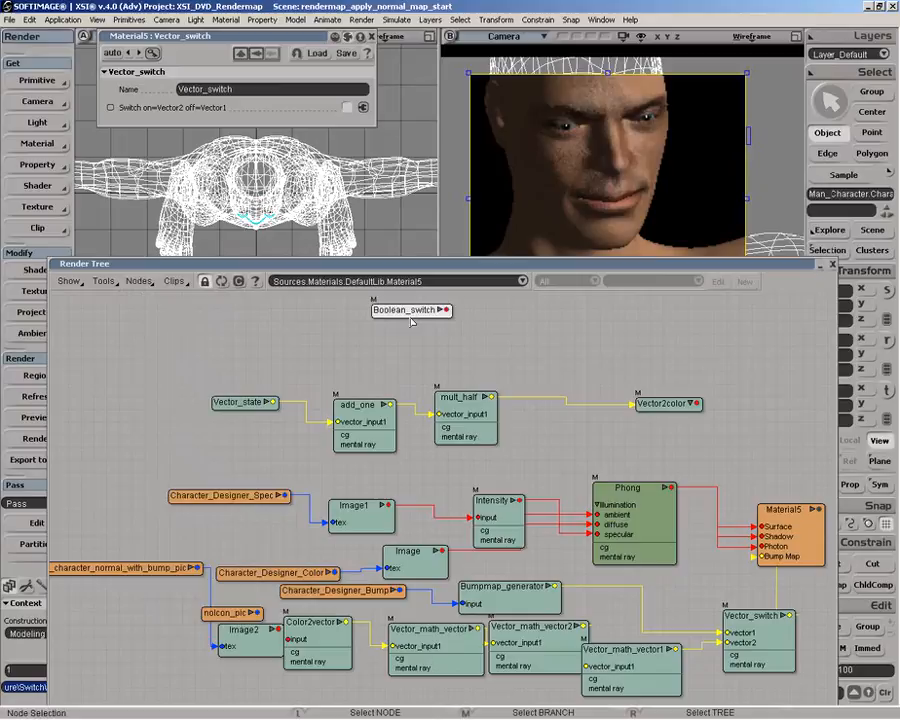
pyautogui.moveTo(410, 310); pyautogui.dragTo(728, 374)
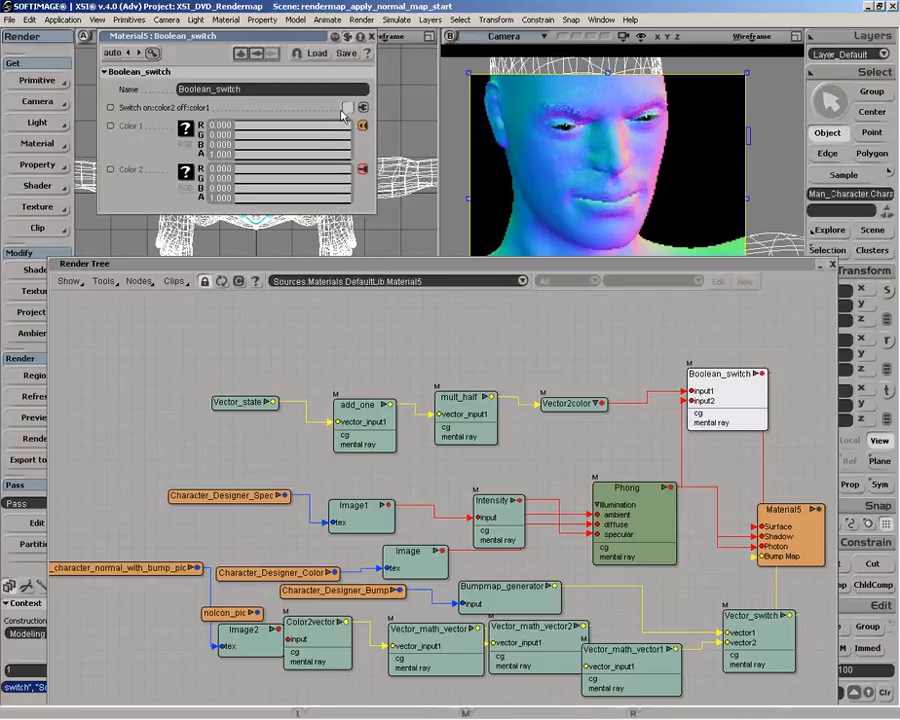
pyautogui.click(348, 108)
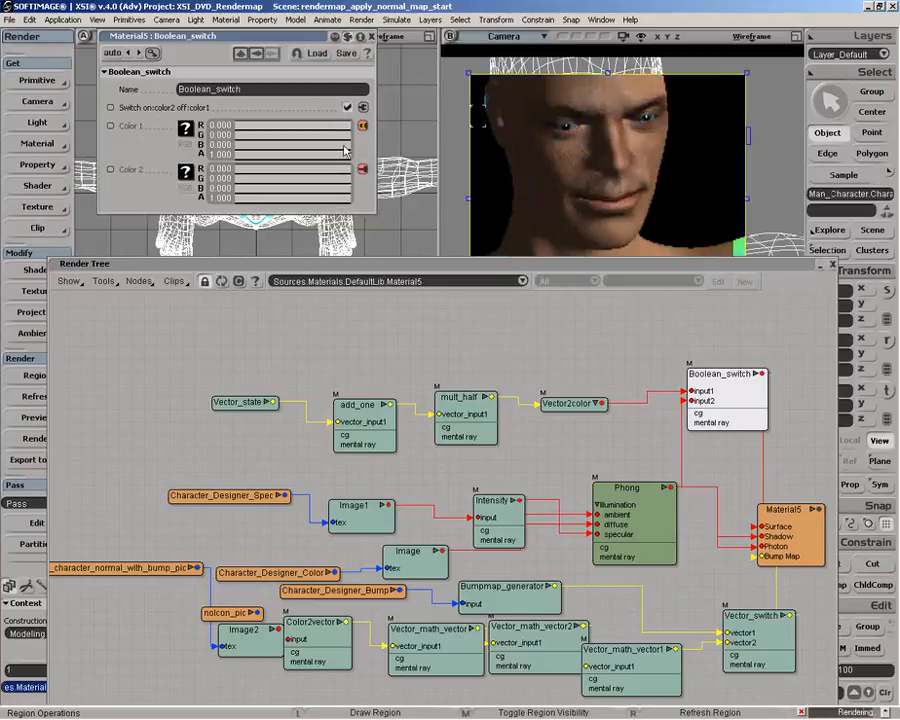
pyautogui.click(348, 108)
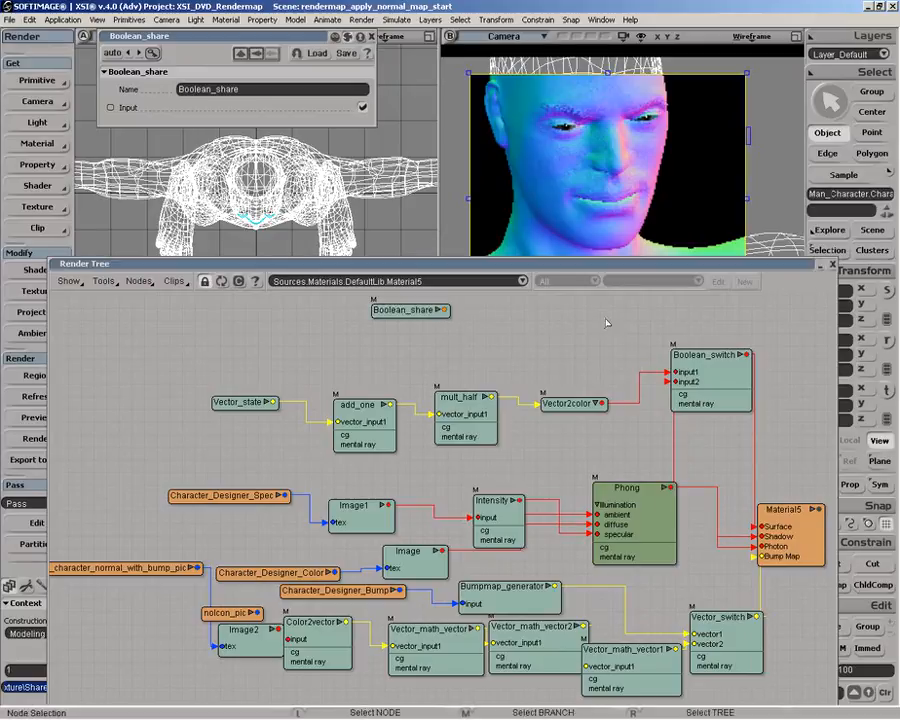
pyautogui.moveTo(612, 326)
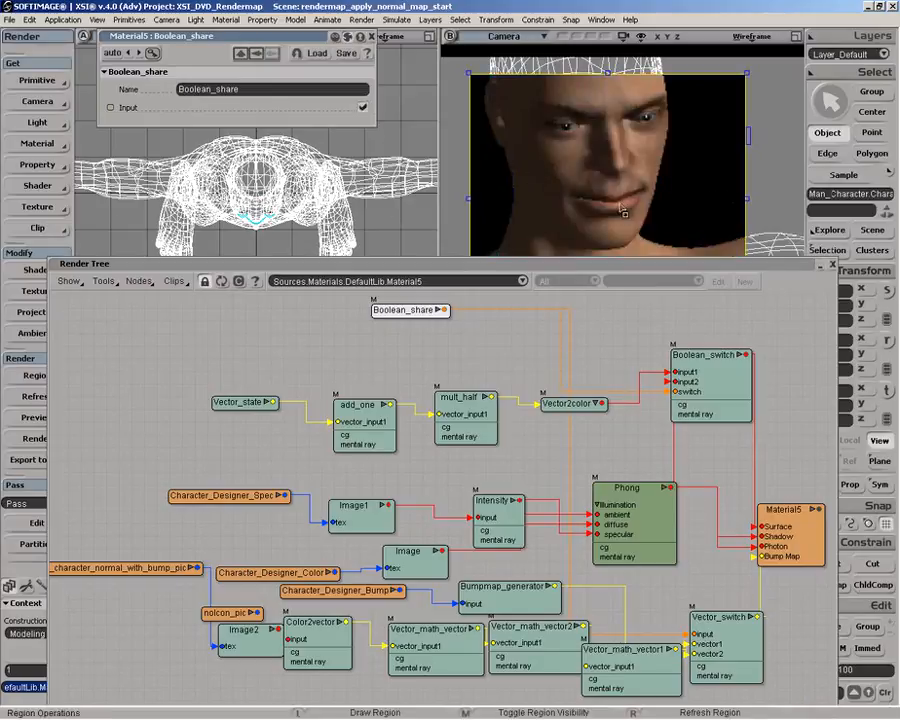
pyautogui.moveTo(584, 188)
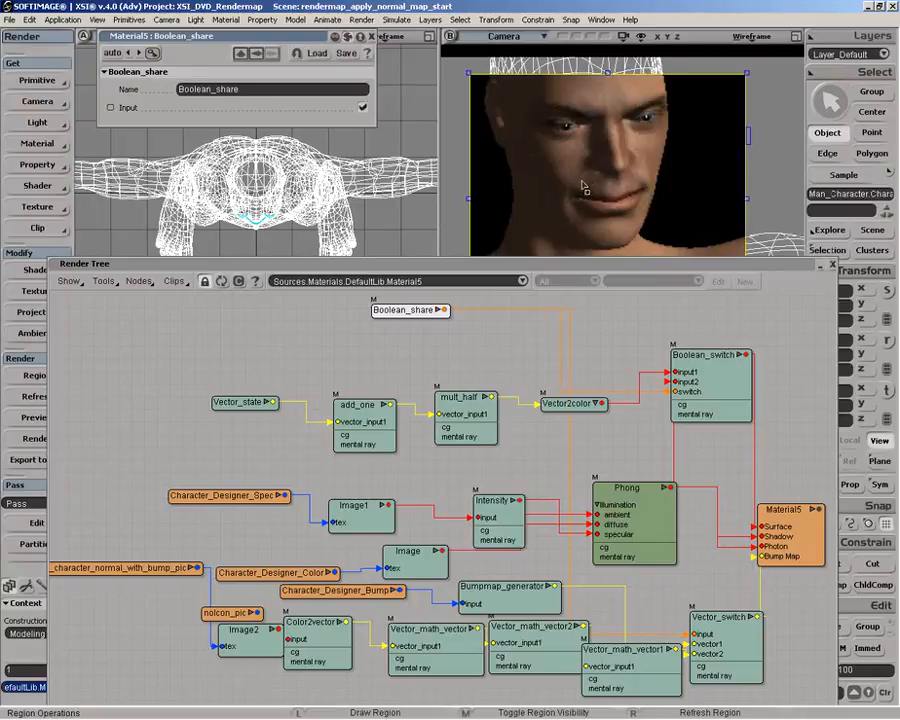
pyautogui.moveTo(582, 188)
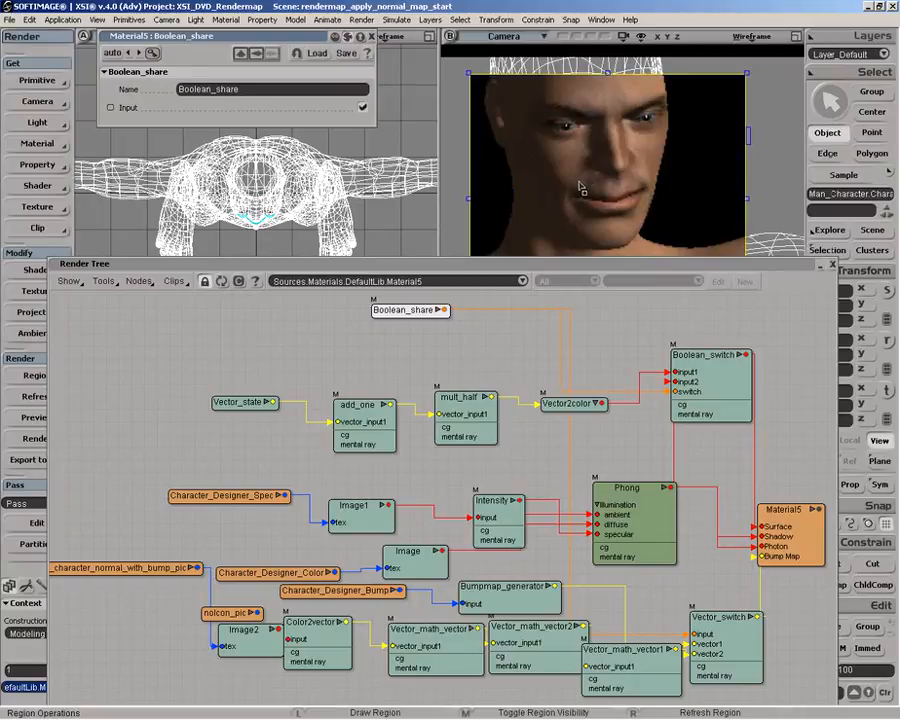